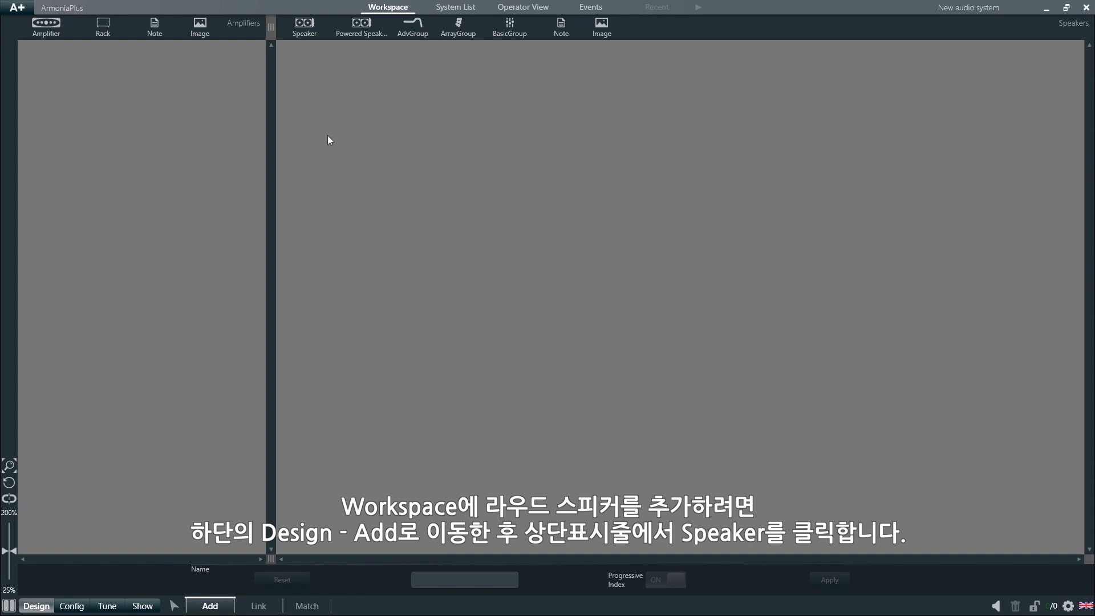
- Open the Speaker library and scroll the Brand list to select Powersoft
click(303, 24)
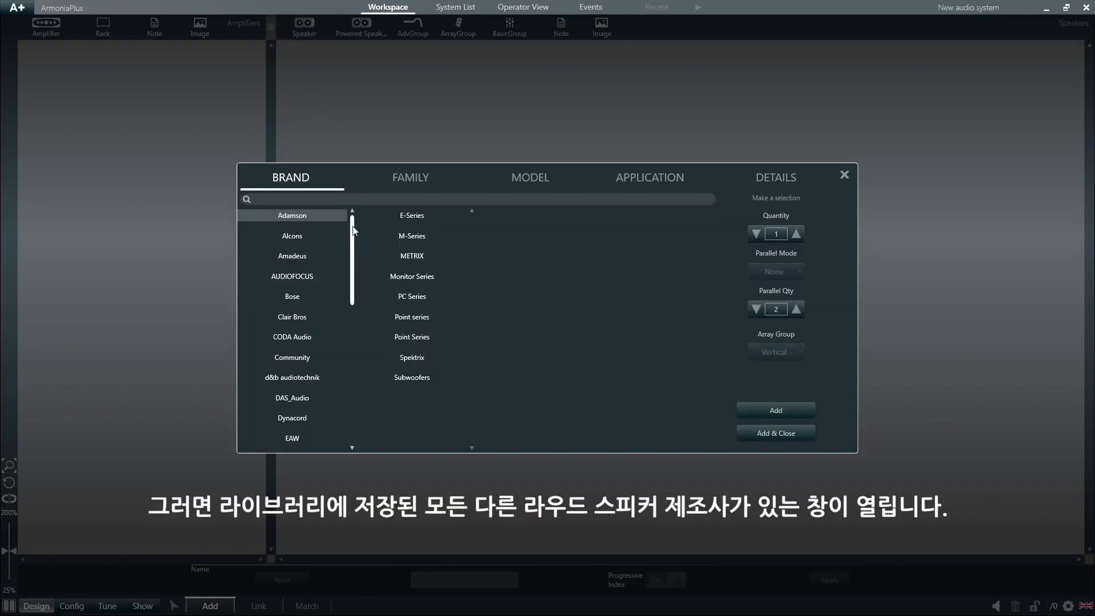
scroll(down, 3)
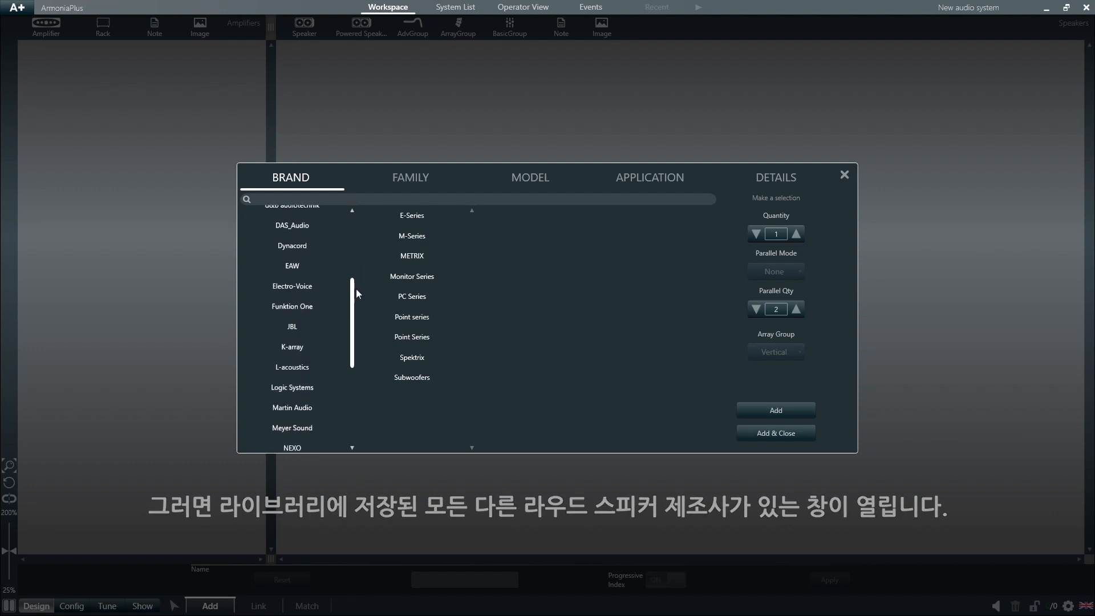
scroll(down, 3)
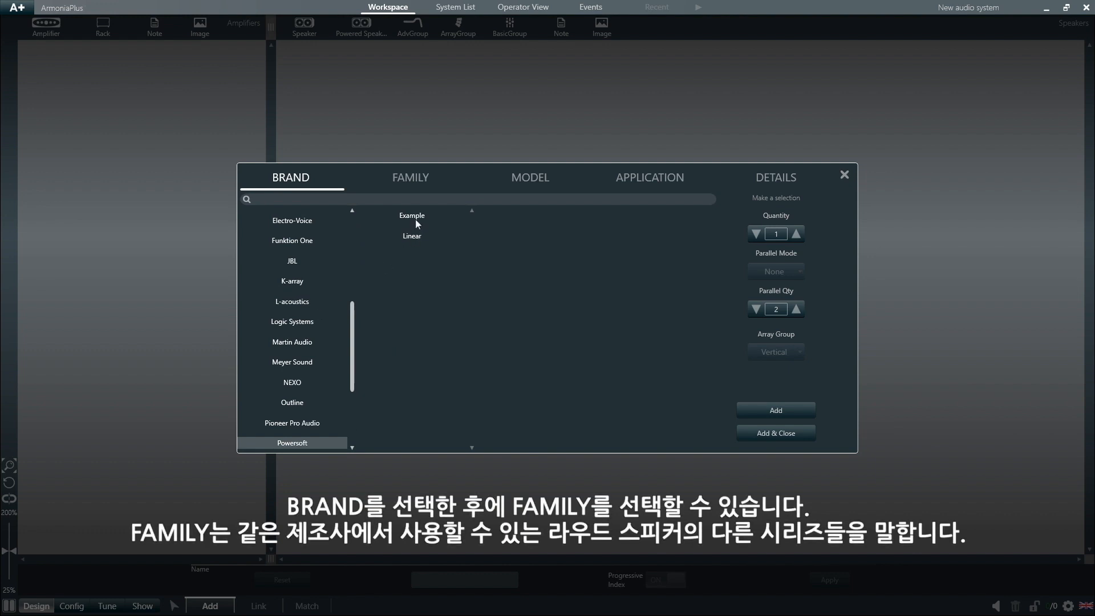
- Choose Example family, Line Array model and 90 Hz application, raising quantity to 3
click(412, 215)
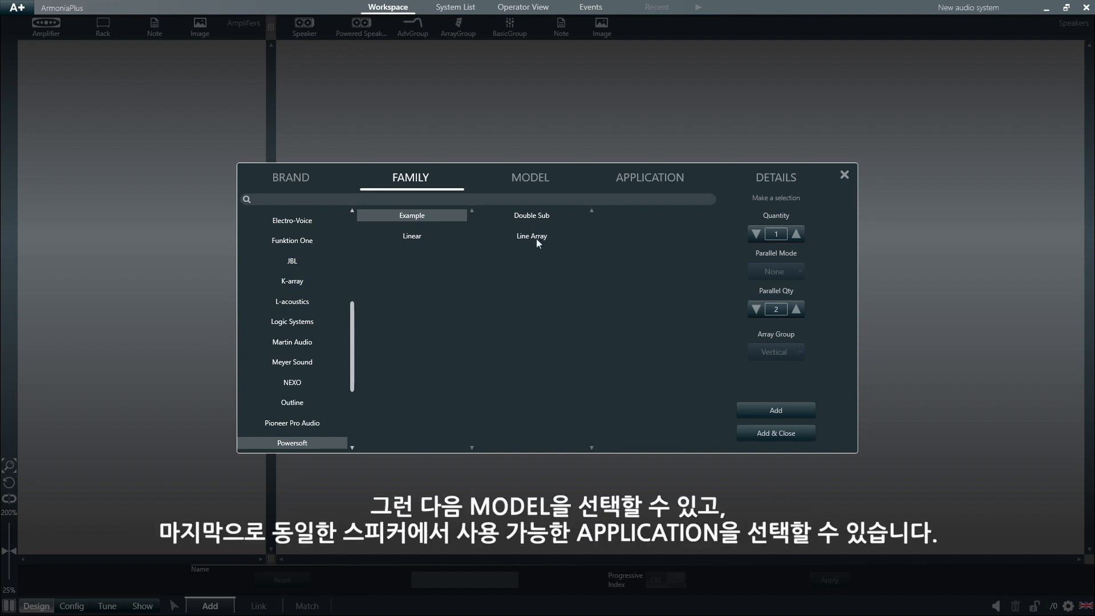
click(532, 236)
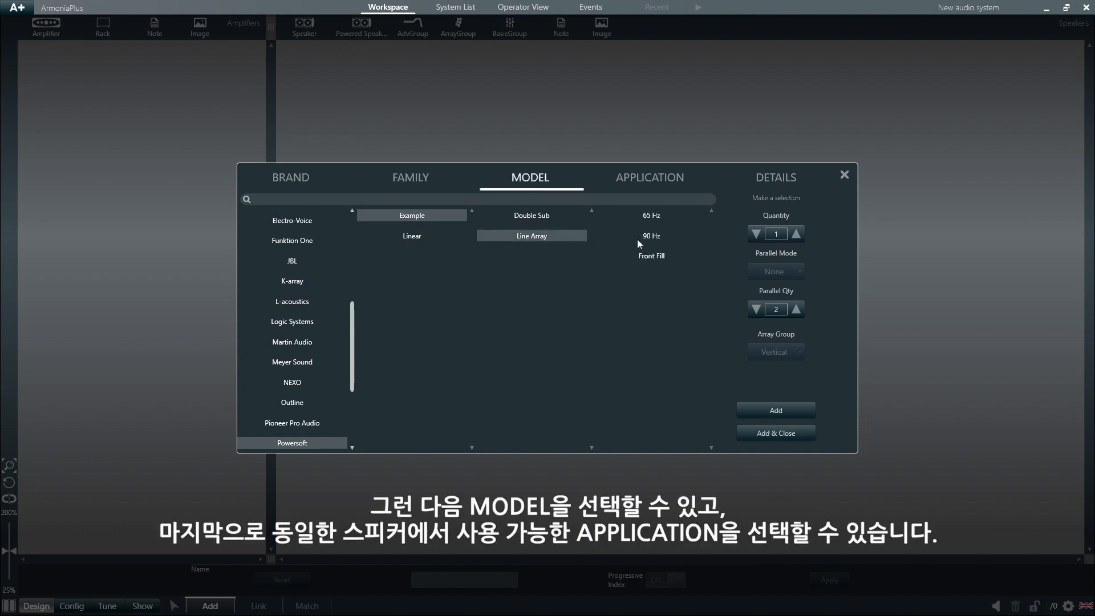
mouse_move(671, 243)
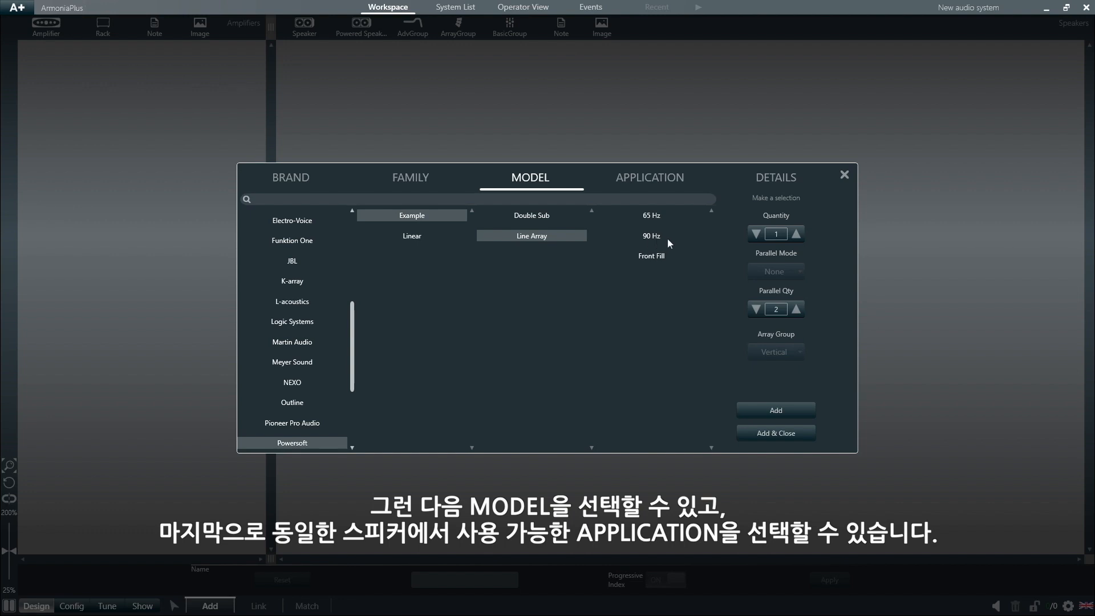
click(652, 235)
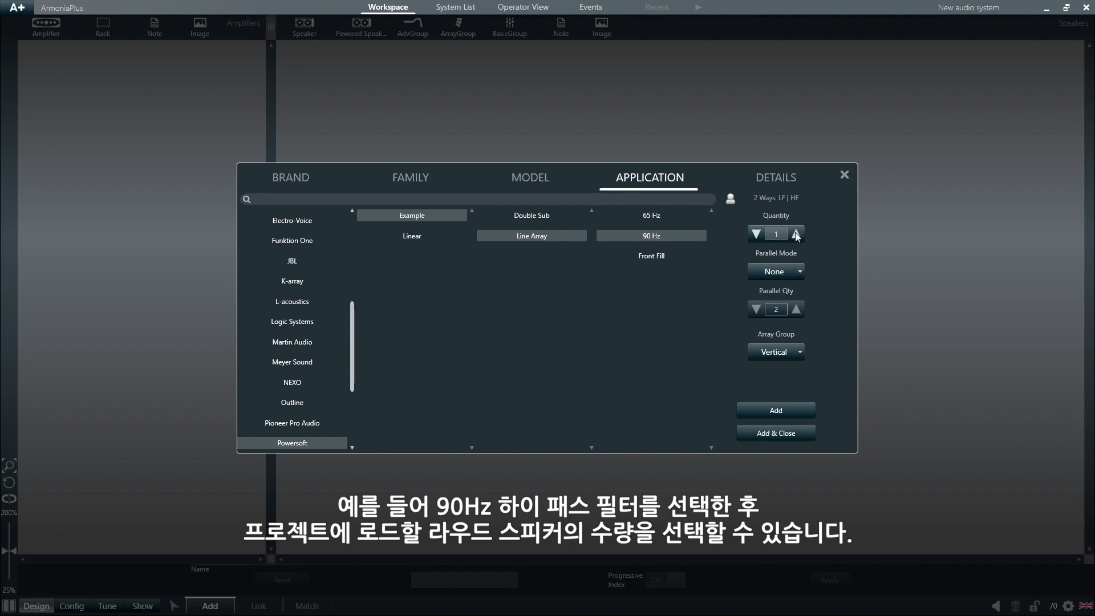
click(795, 233)
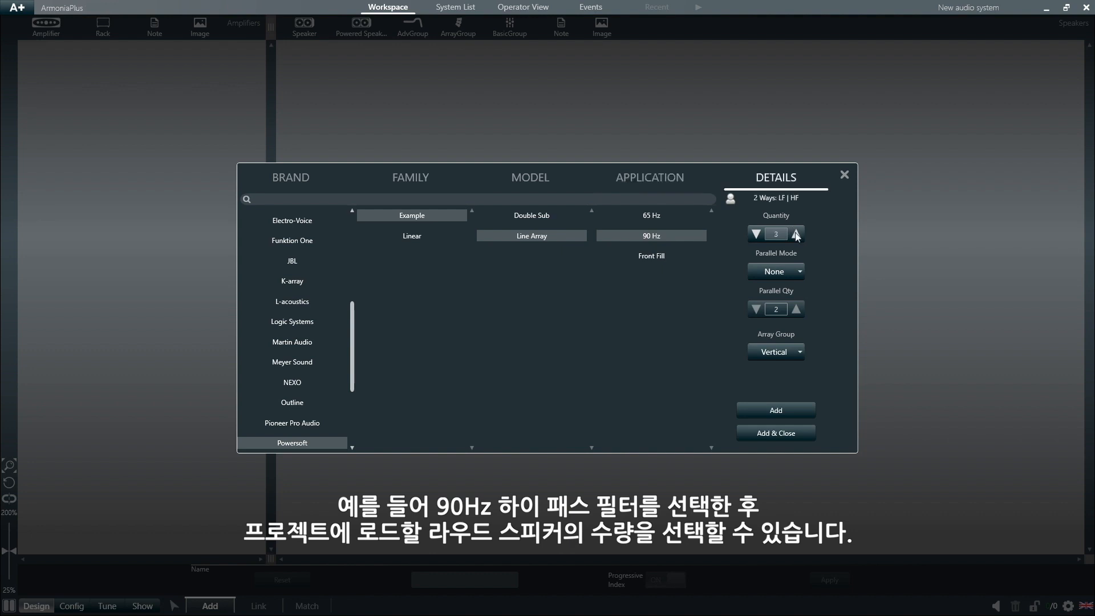
- Set quantity to 8, Adjacent Vertical parallel mode, and parallel quantity 2
click(796, 233)
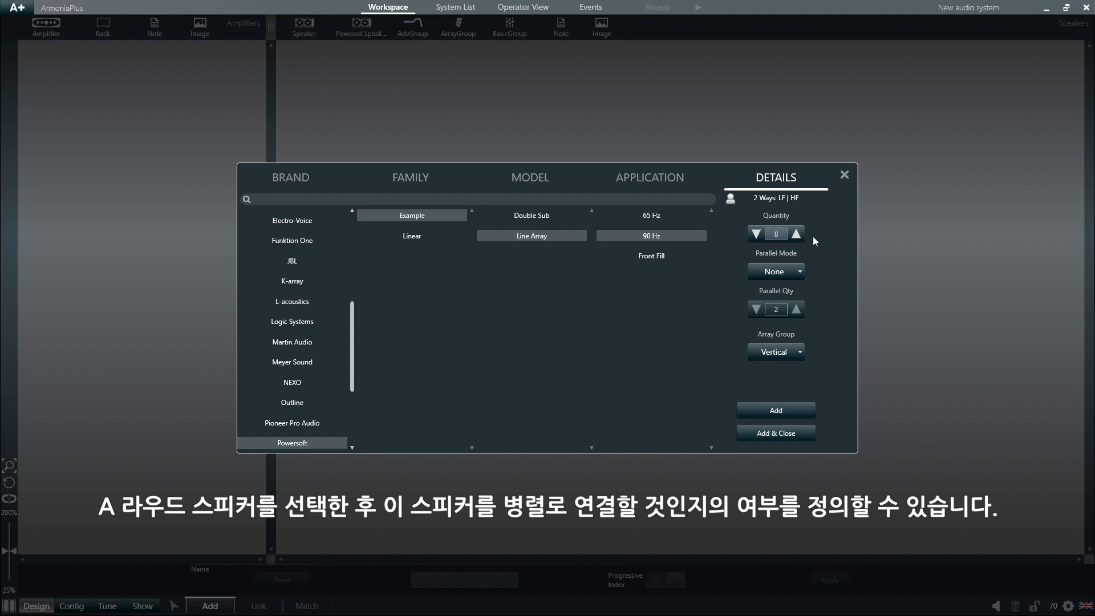
click(776, 271)
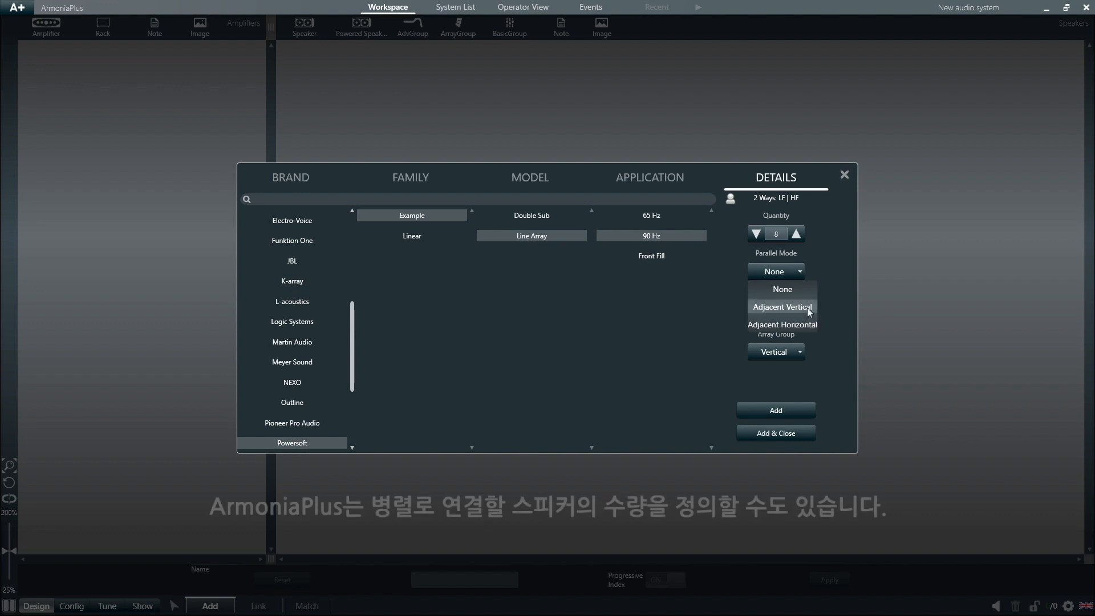
click(782, 307)
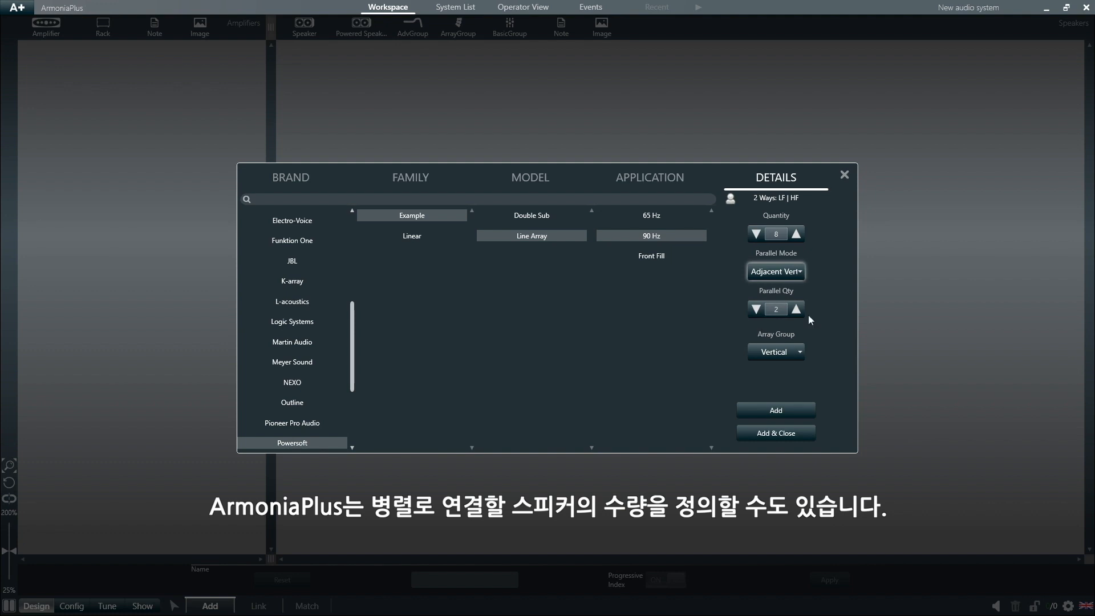
mouse_move(797, 310)
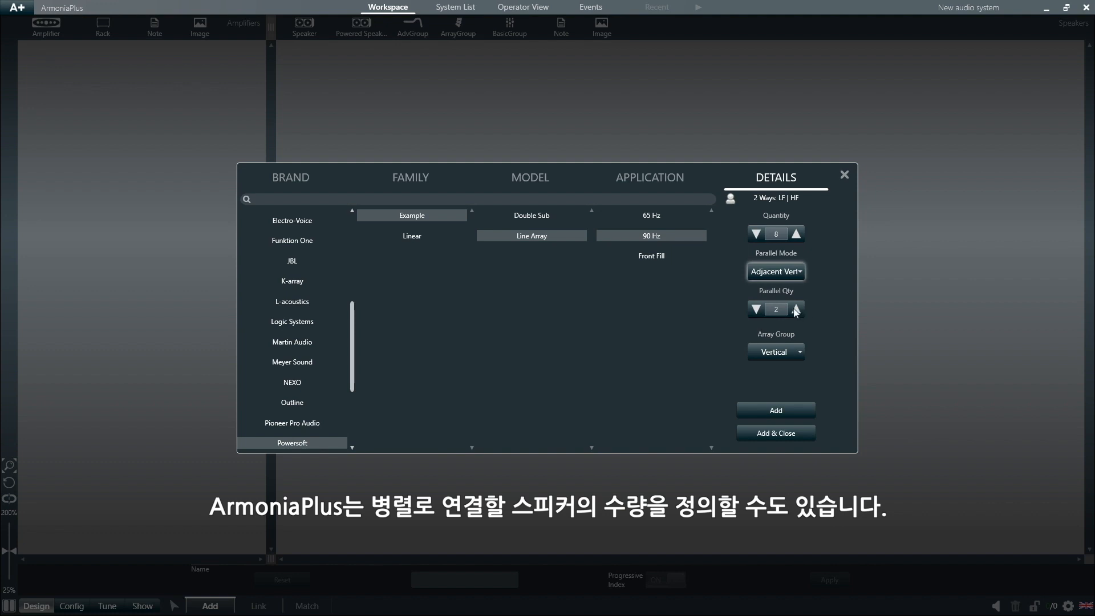
click(796, 308)
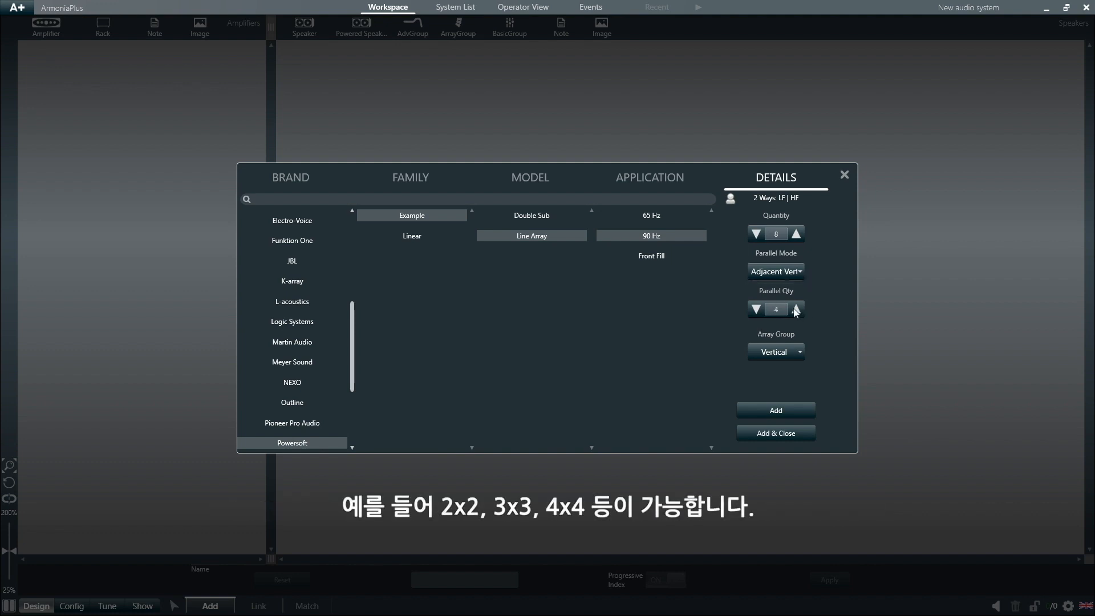
click(755, 309)
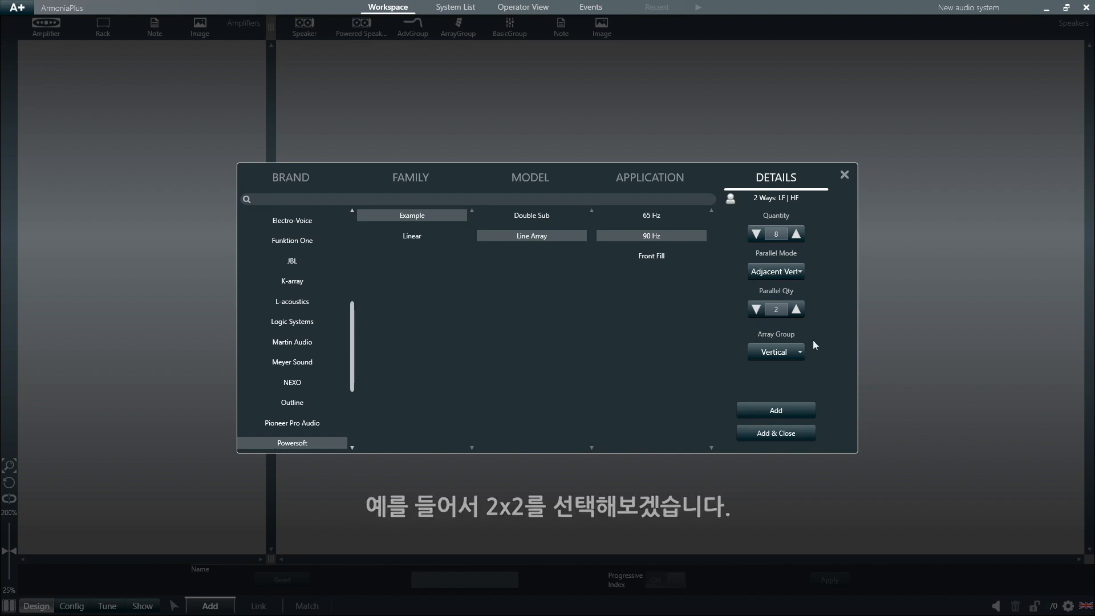
click(798, 352)
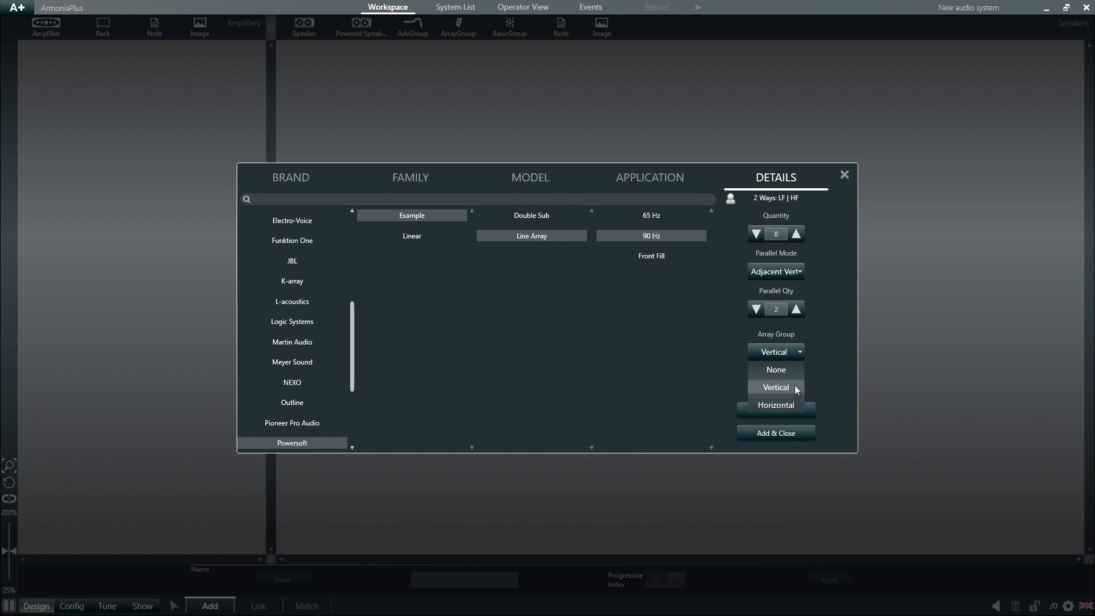
- Keep the Vertical array group, then Add and Add & Close the speakers
click(776, 388)
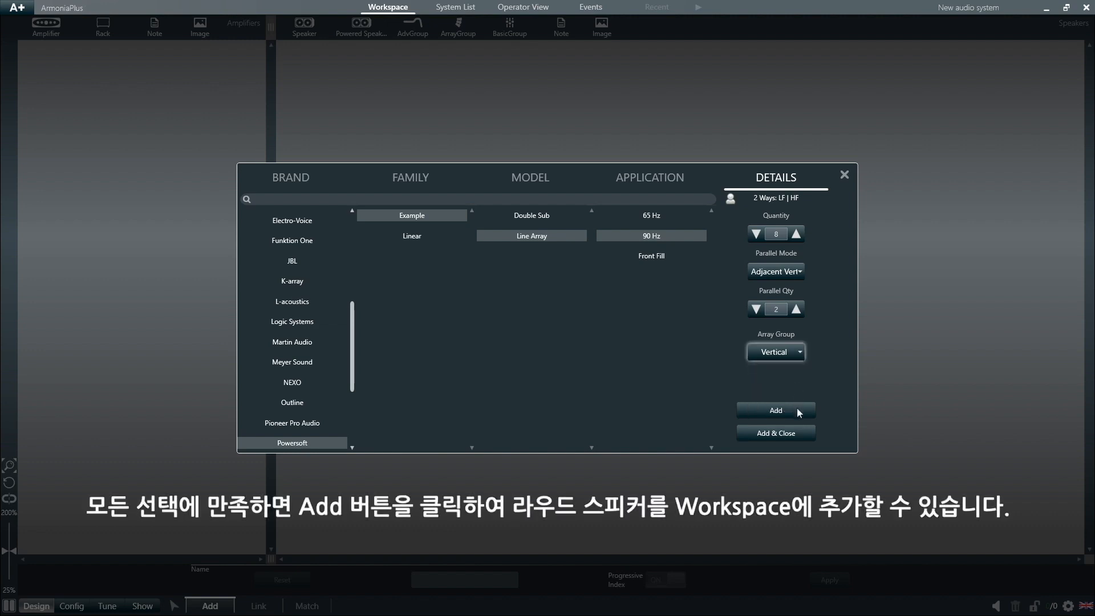
click(775, 410)
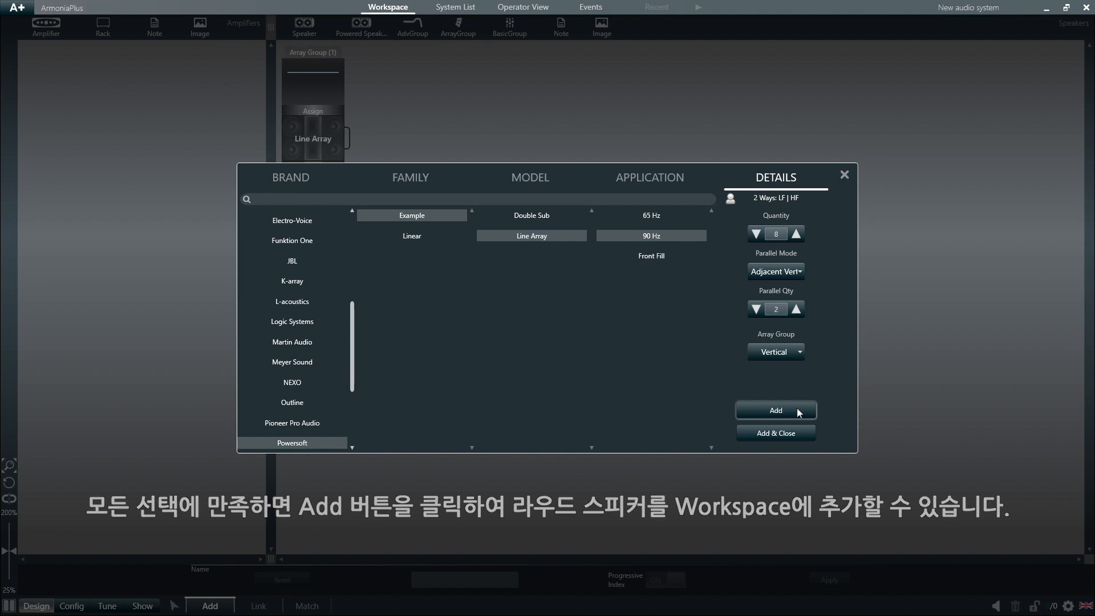
click(776, 410)
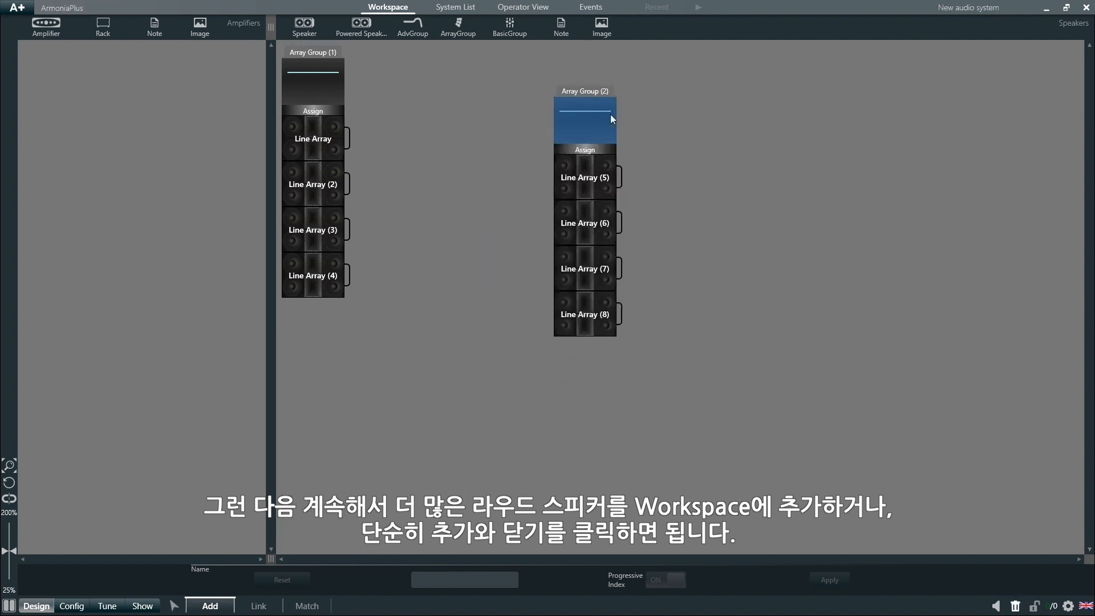
- Move Array Group (2) aside and name the speakers Left to Left (4) and Right to Right (4)
drag(610, 119, 656, 101)
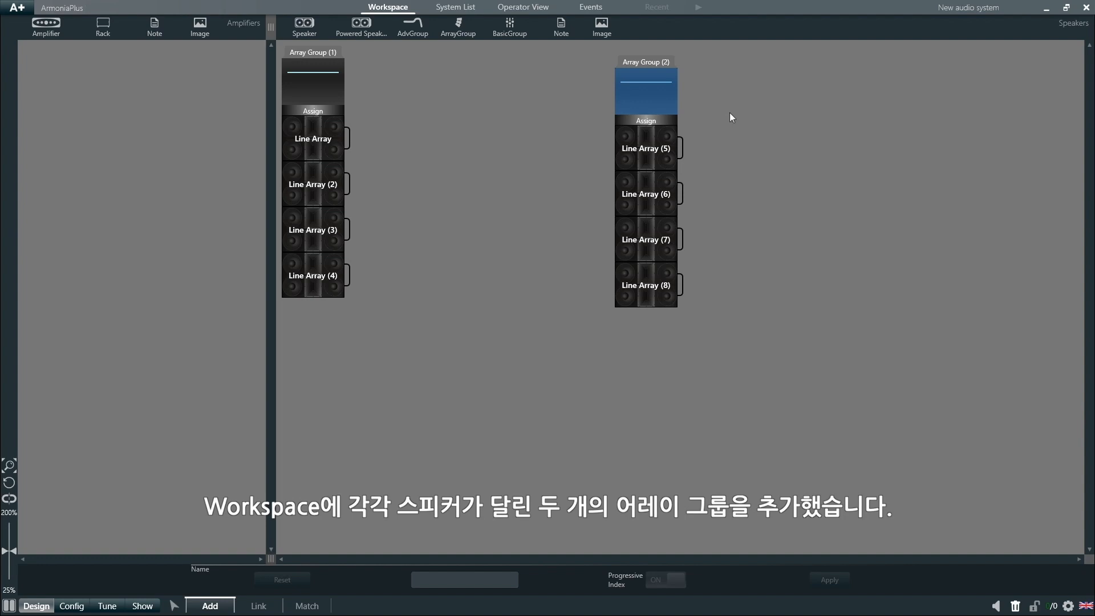
mouse_move(324, 135)
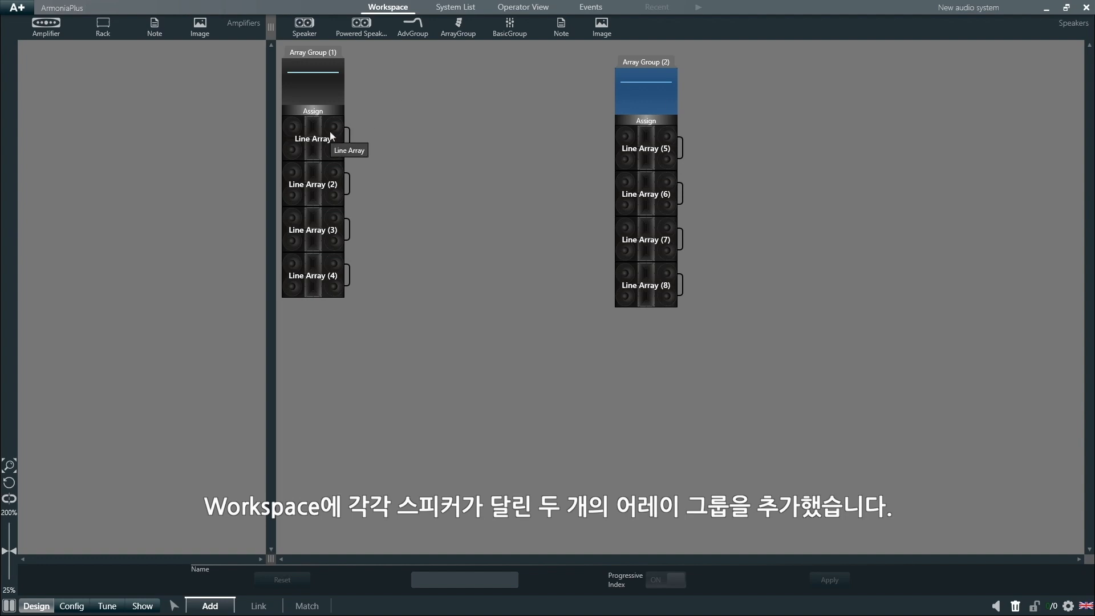
click(313, 138)
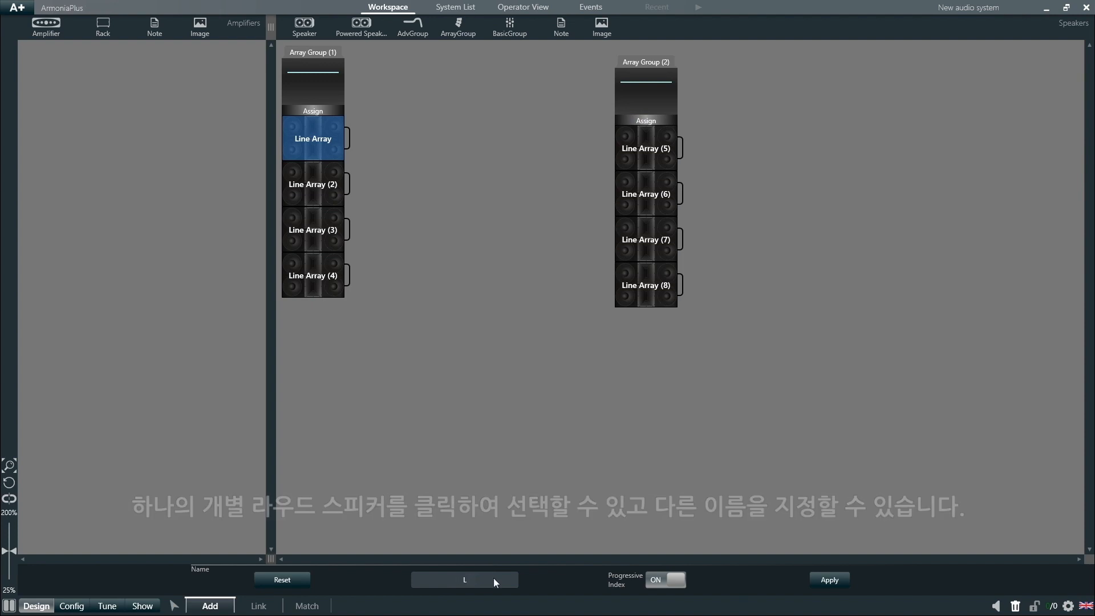
text(Left)
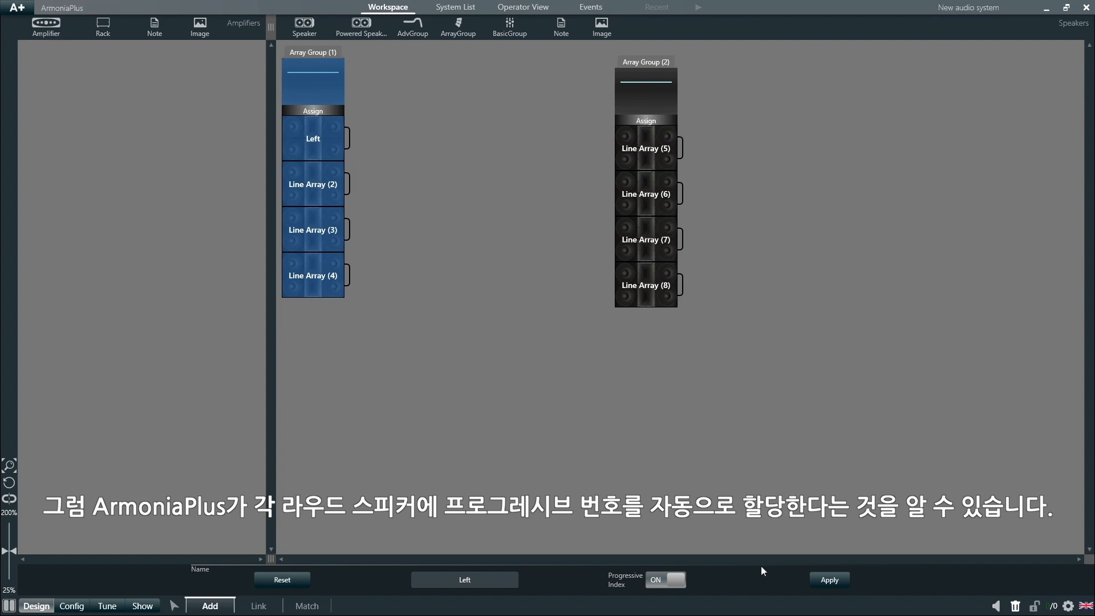
click(830, 580)
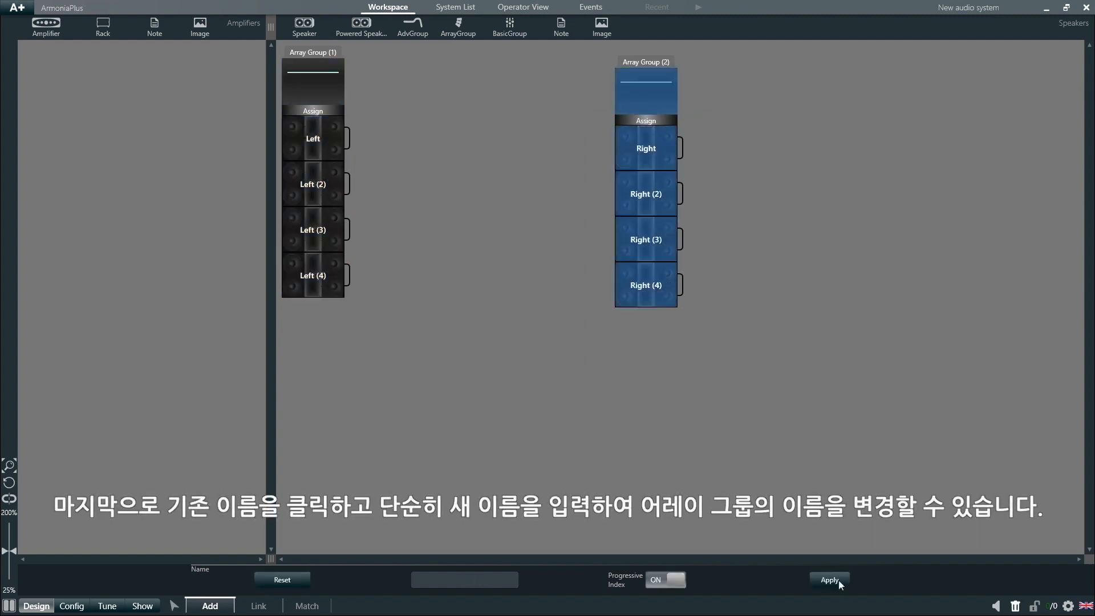
click(312, 52)
text(Left)
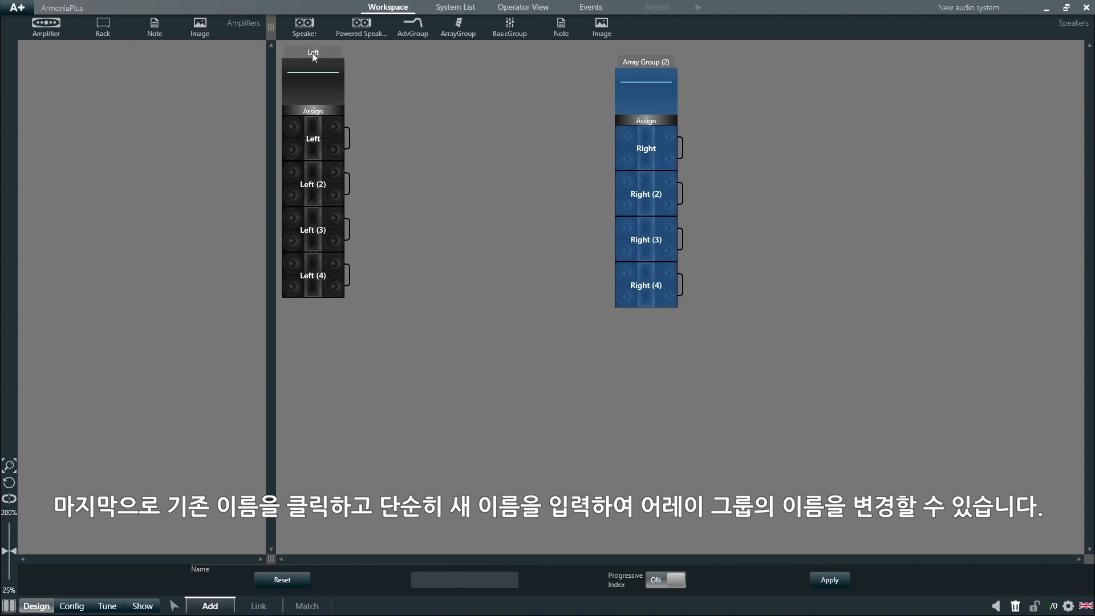
- Title the second array group Right, then deselect everything in the Workspace
click(646, 62)
text(Right)
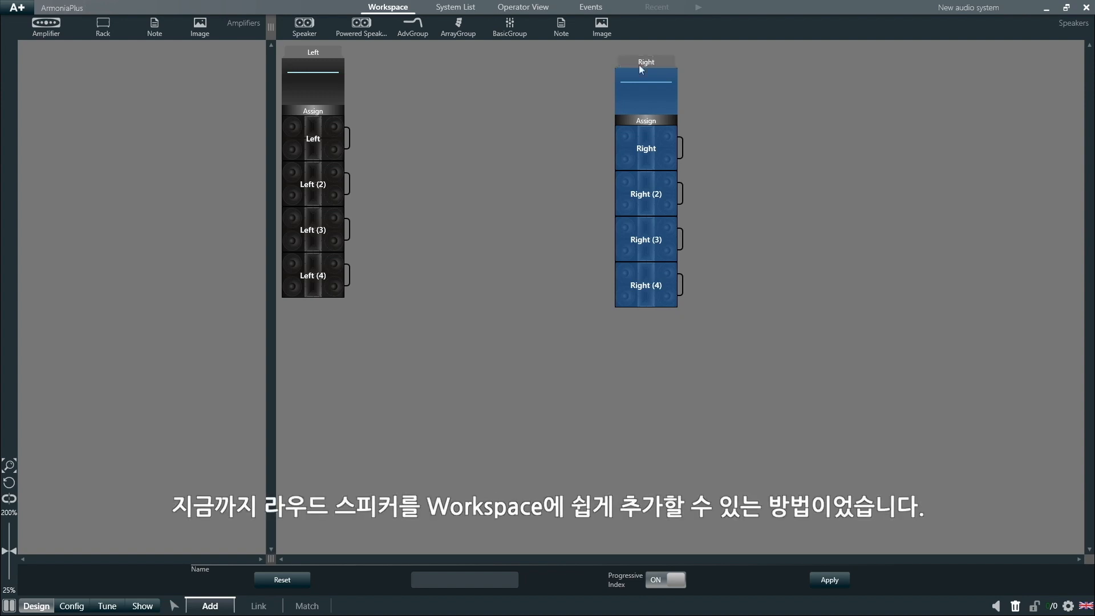
click(869, 302)
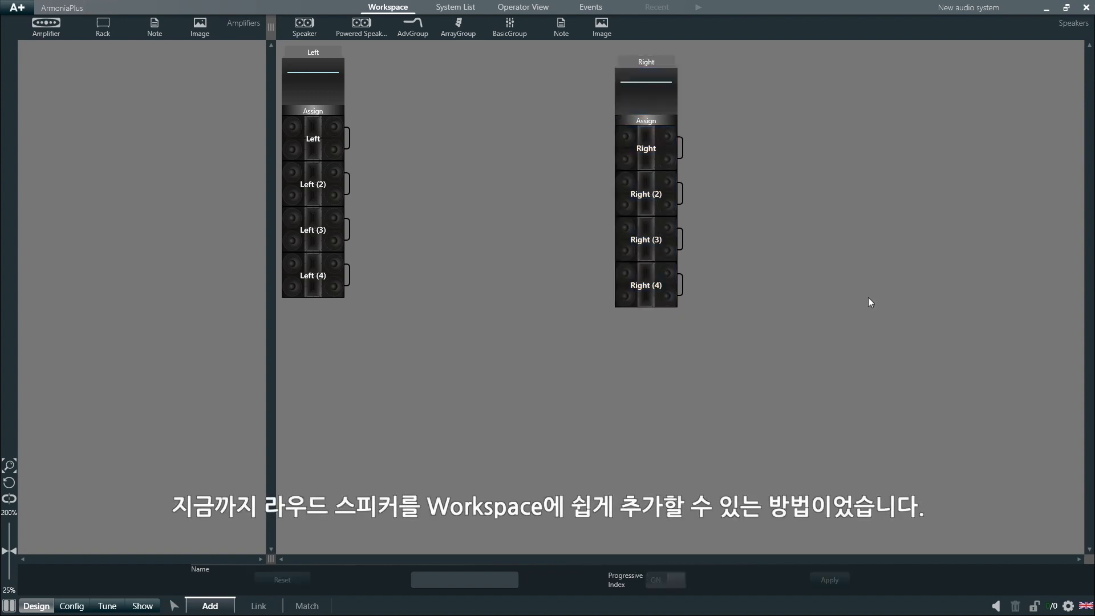